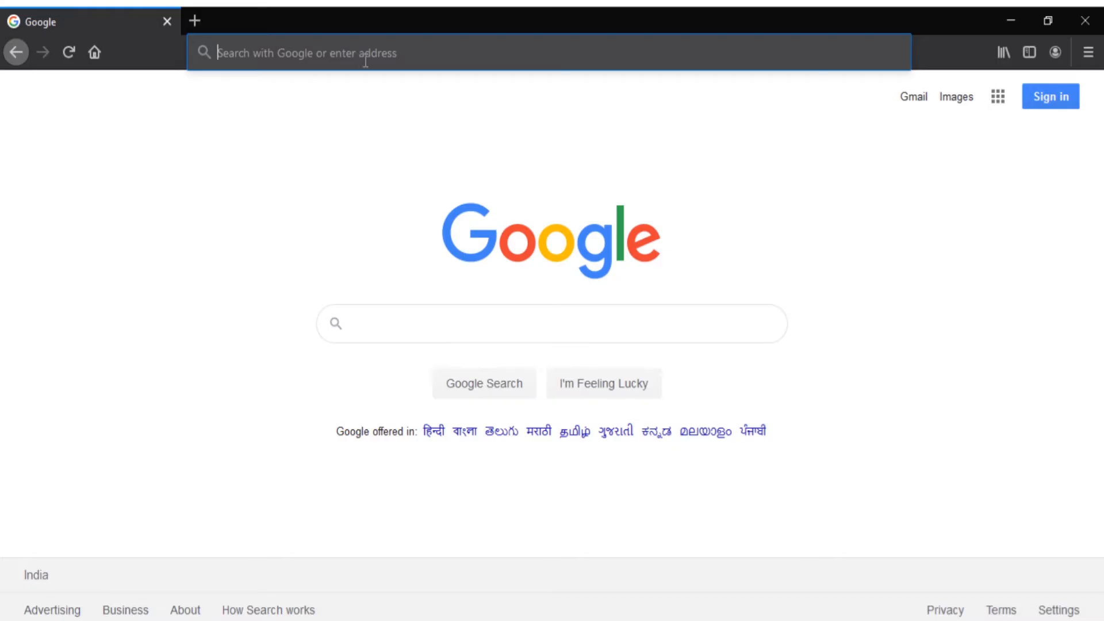
# - Search Google for 'tcs xplore' and go to the Xplore - TCS result from tcs.com
pyautogui.write('tcs xp')
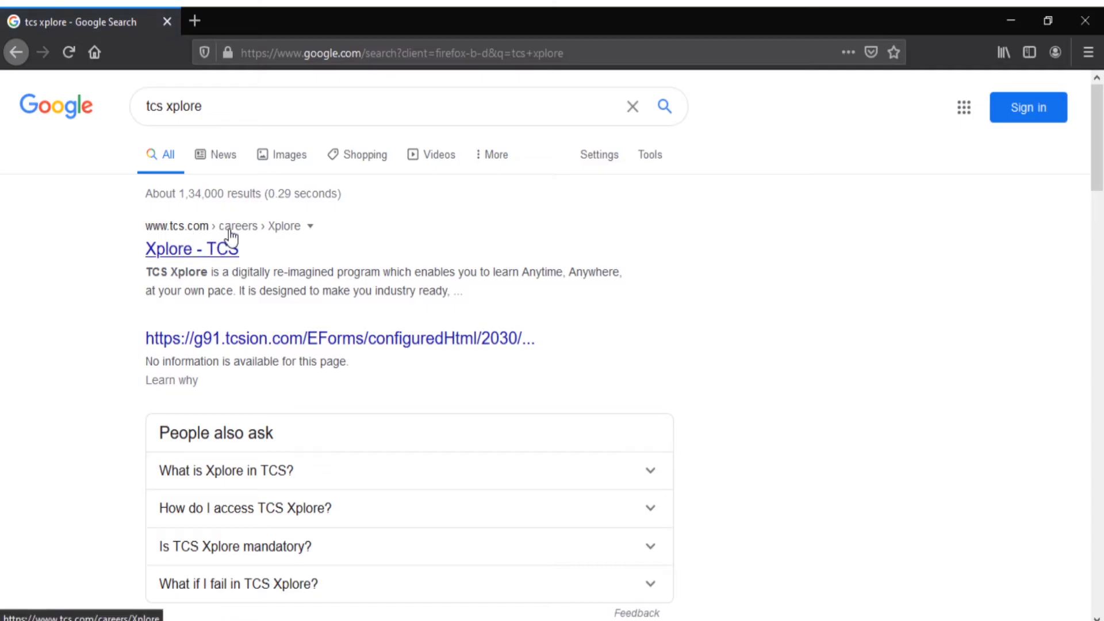
pyautogui.moveTo(177, 239)
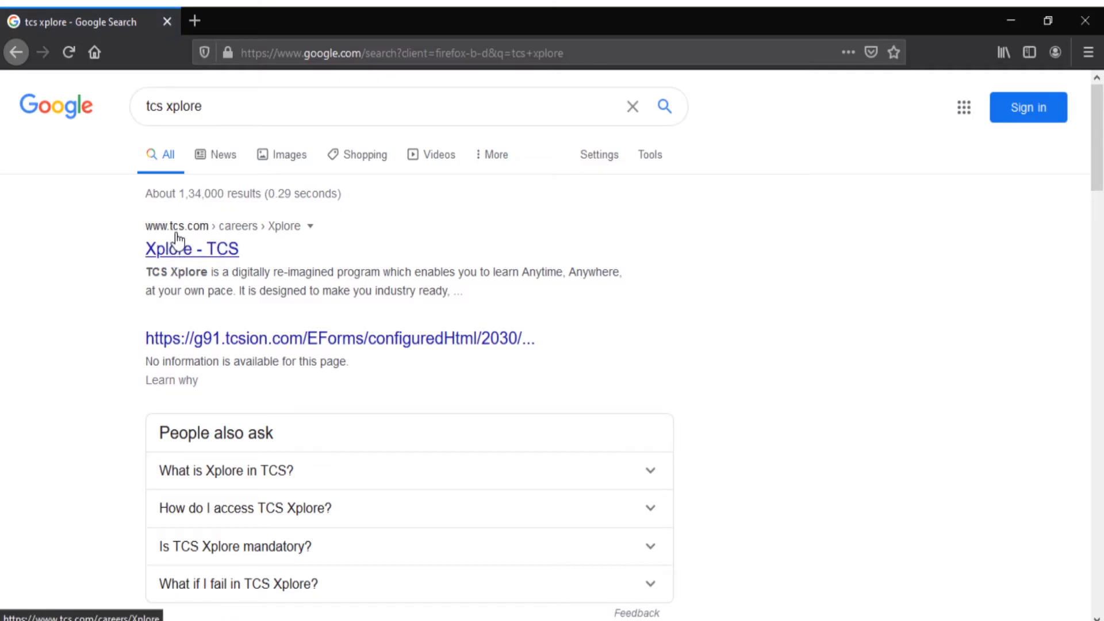
pyautogui.moveTo(206, 318)
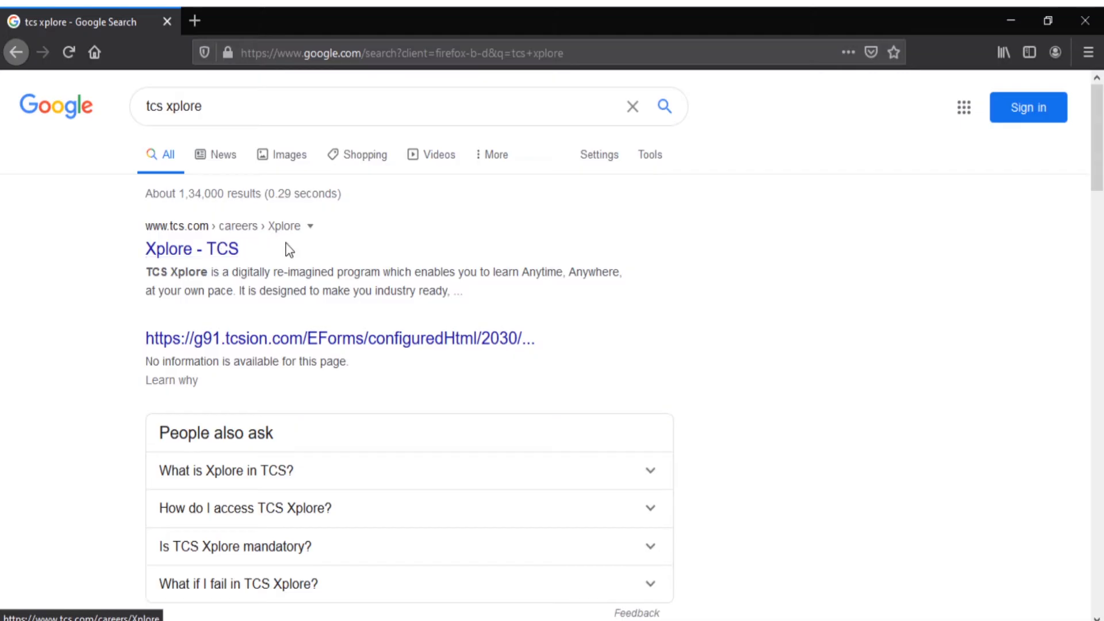
pyautogui.moveTo(246, 264)
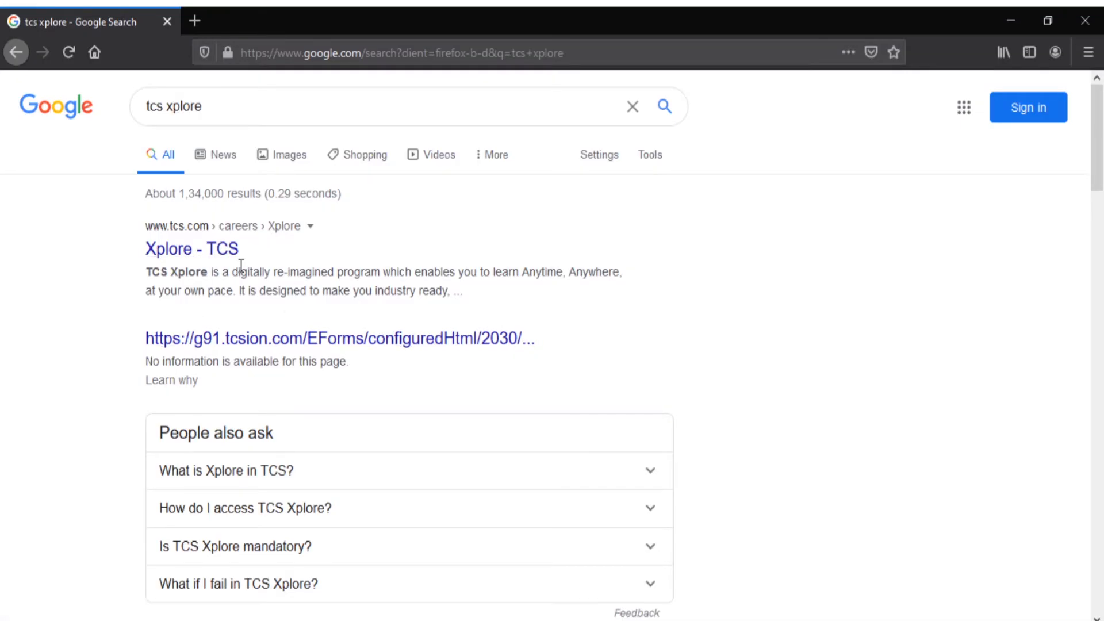
pyautogui.moveTo(192, 249)
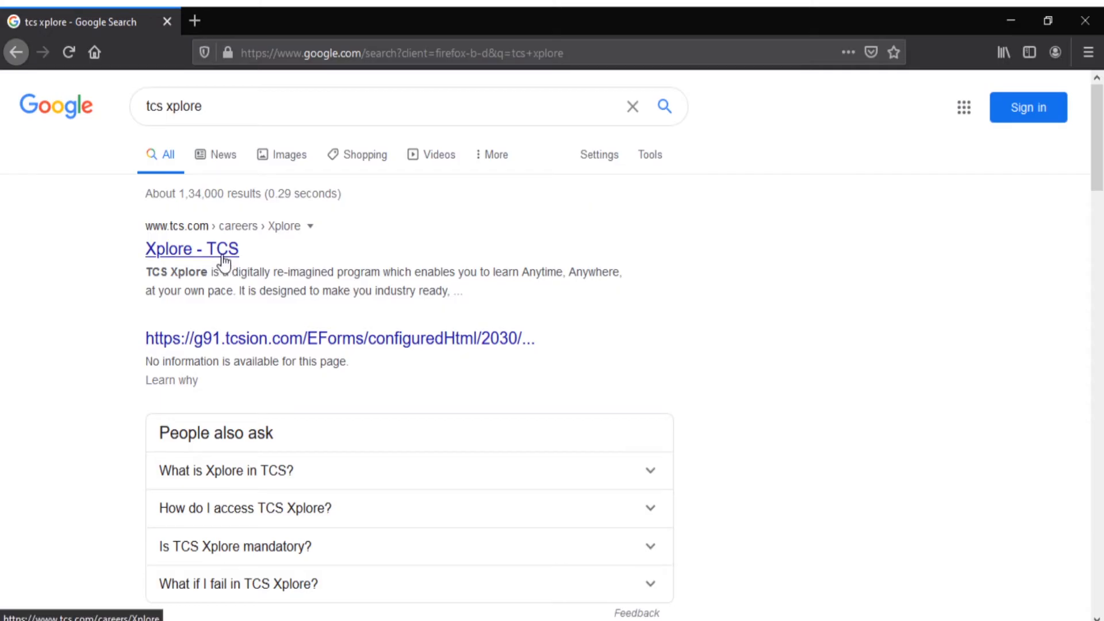
pyautogui.click(191, 249)
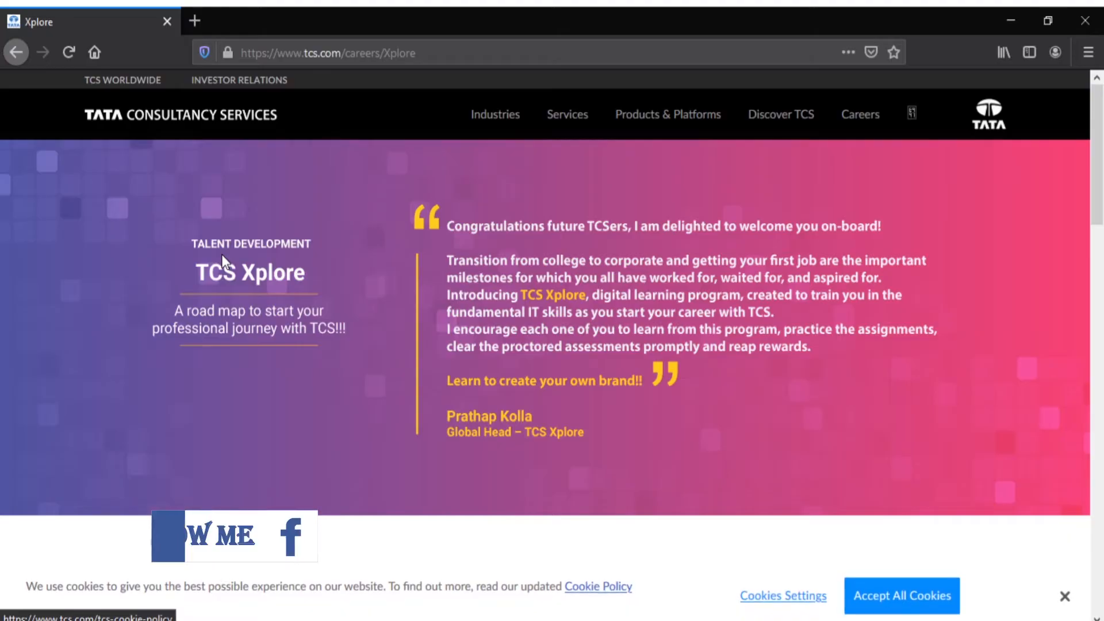
# - Choose the Student portal card and accept the redirect to TCS NextStep
pyautogui.scroll(-3)
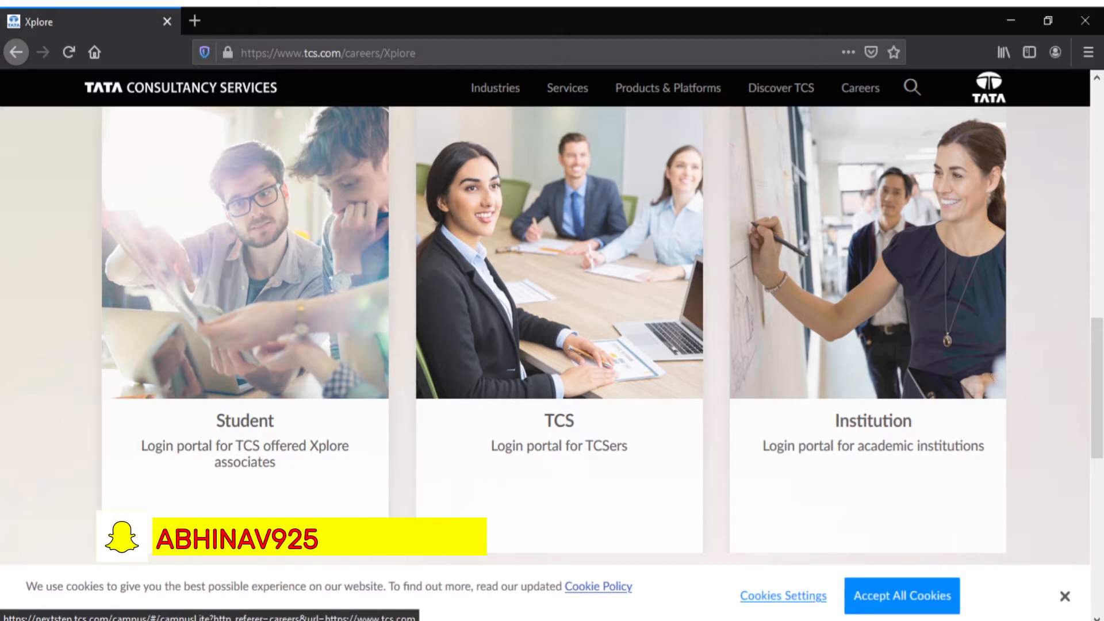
pyautogui.moveTo(227, 433)
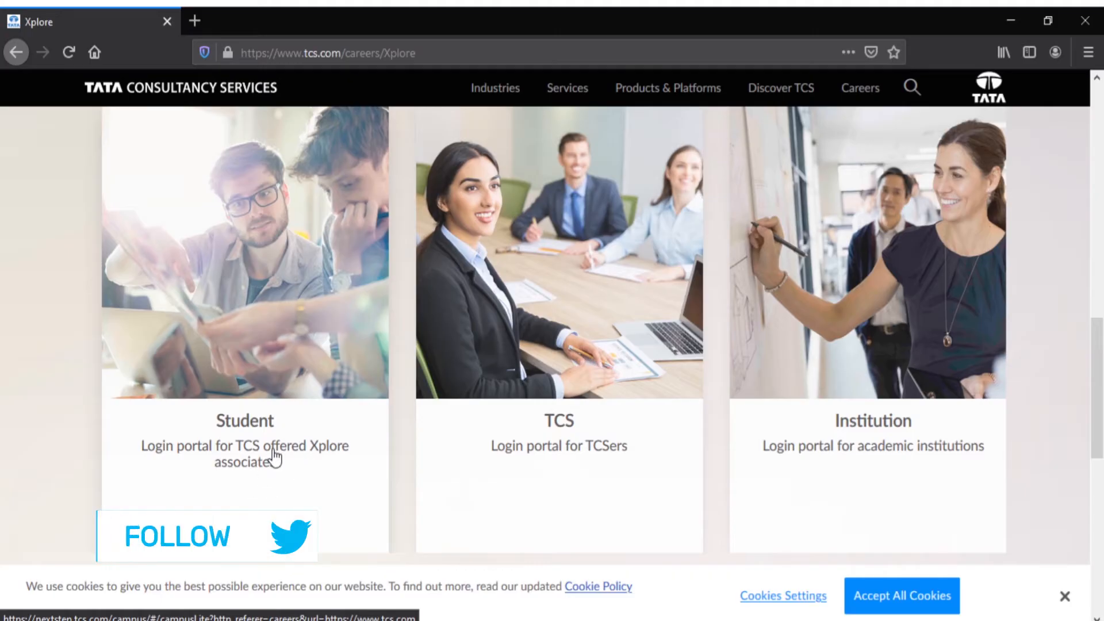
pyautogui.click(244, 437)
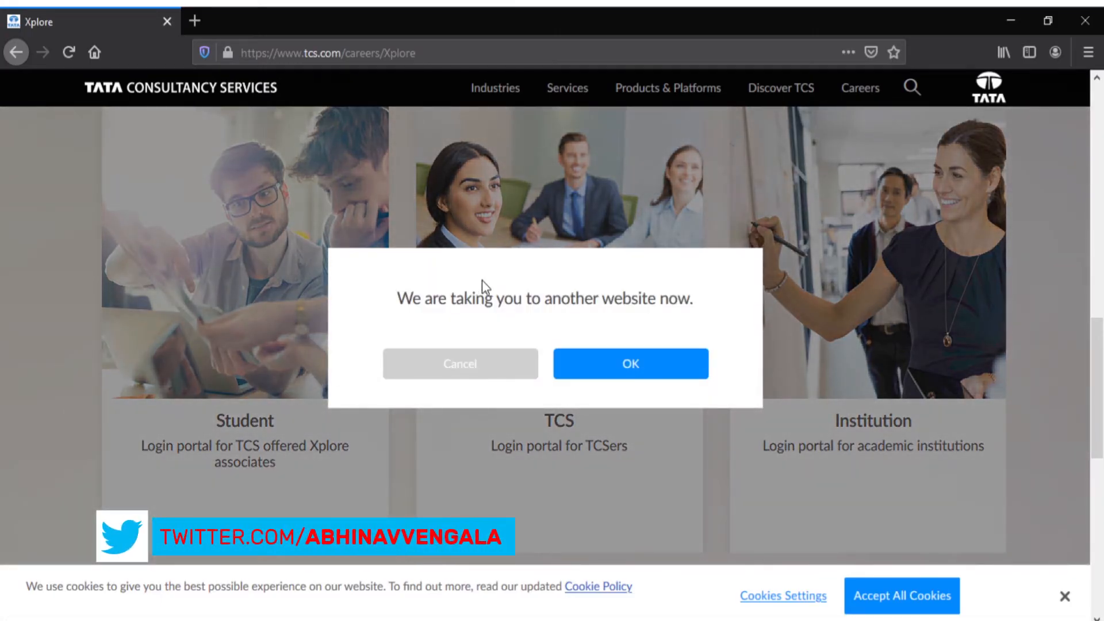
pyautogui.click(630, 364)
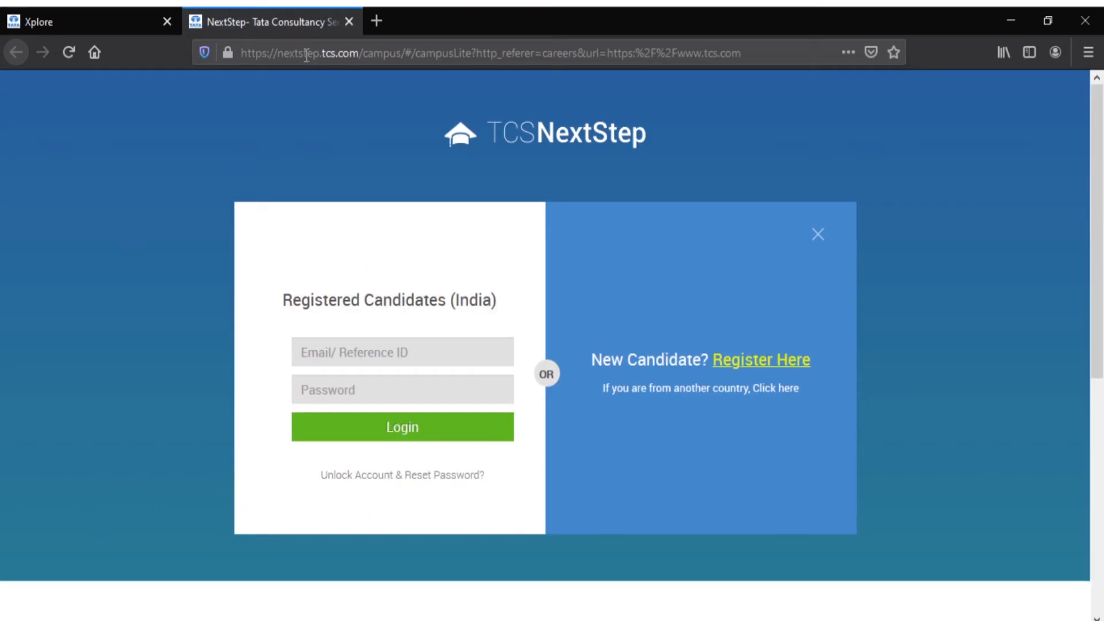
pyautogui.moveTo(374, 212)
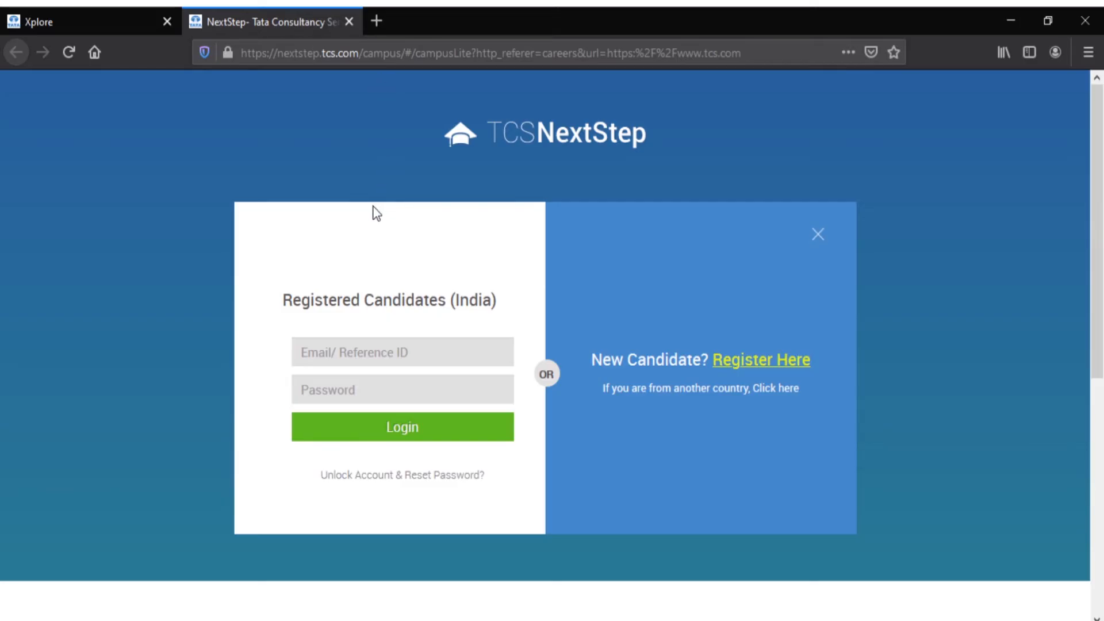
pyautogui.moveTo(180, 175)
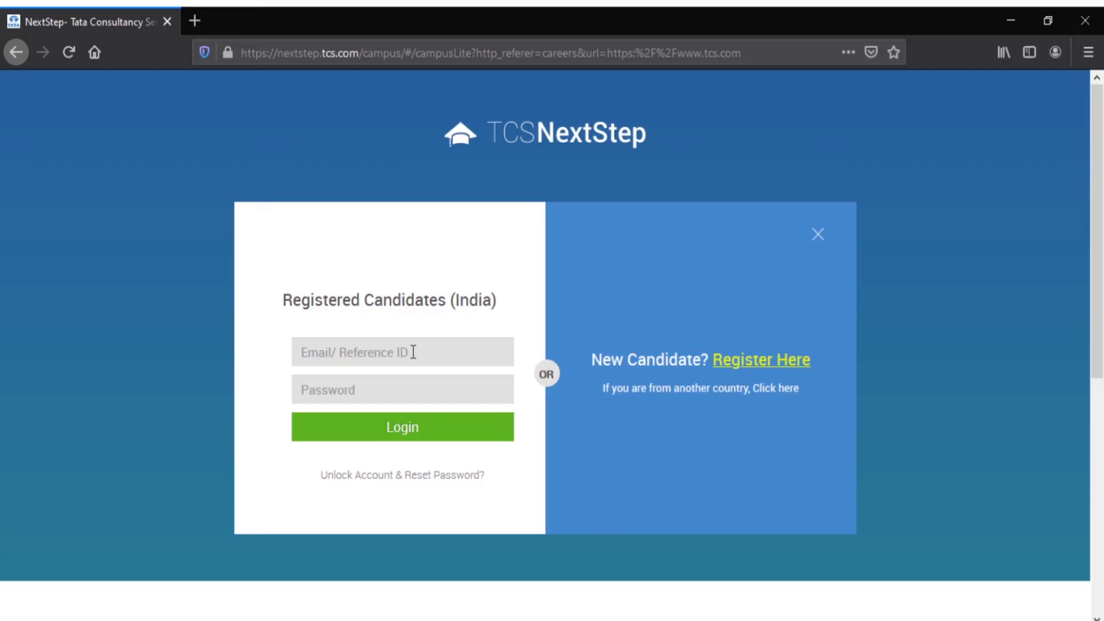
# - Enter candidate credentials in the Email/Reference ID field to sign in to TCS NextStep
pyautogui.click(401, 427)
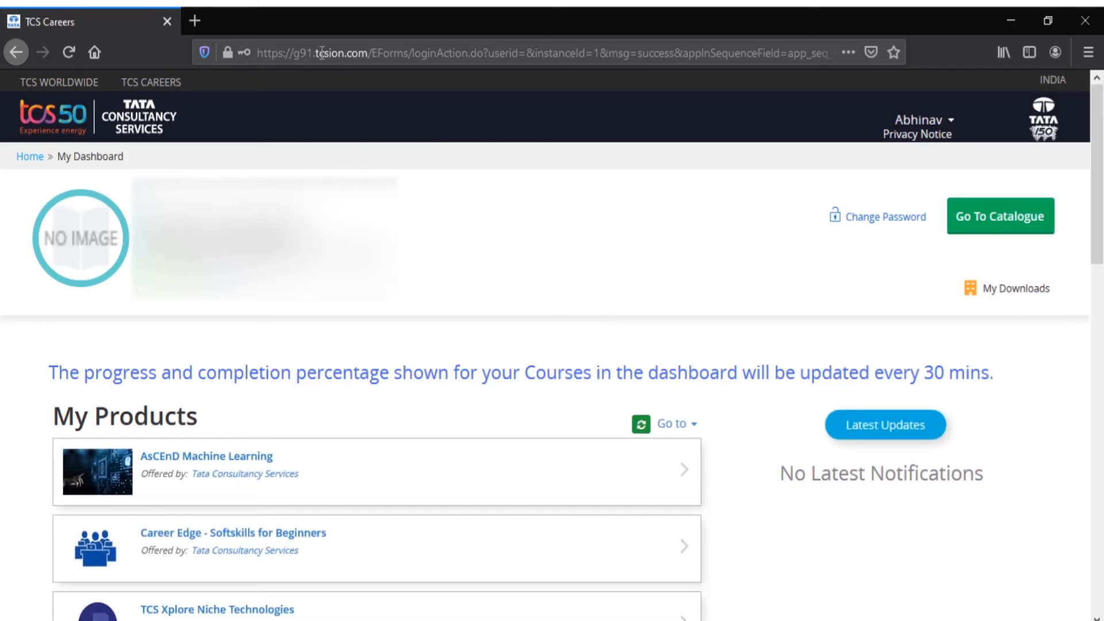
pyautogui.moveTo(183, 308)
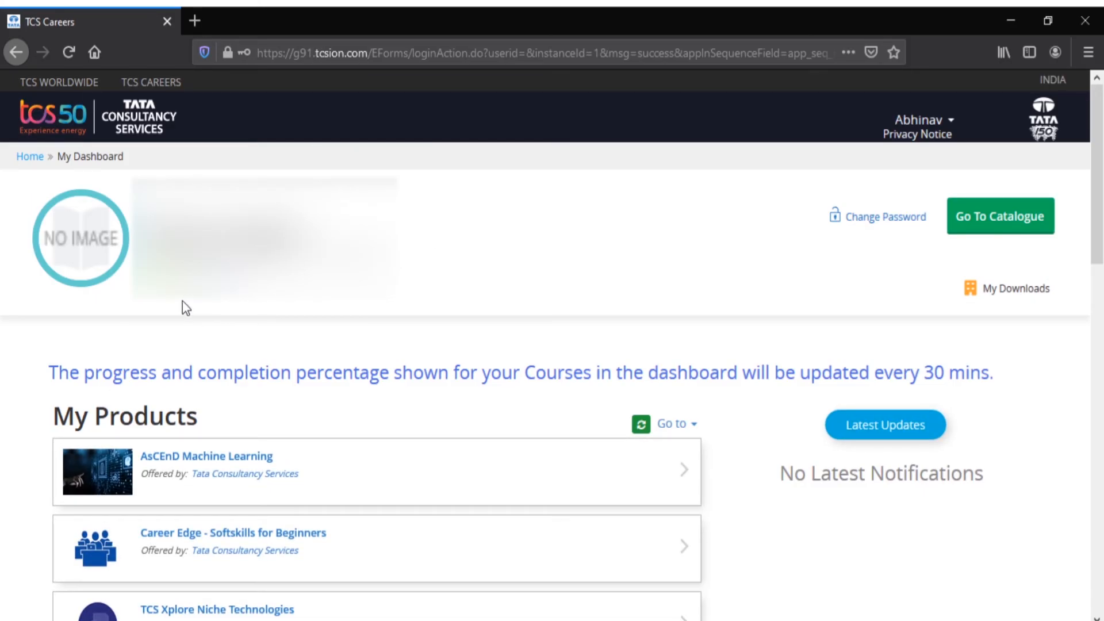
pyautogui.moveTo(836, 237)
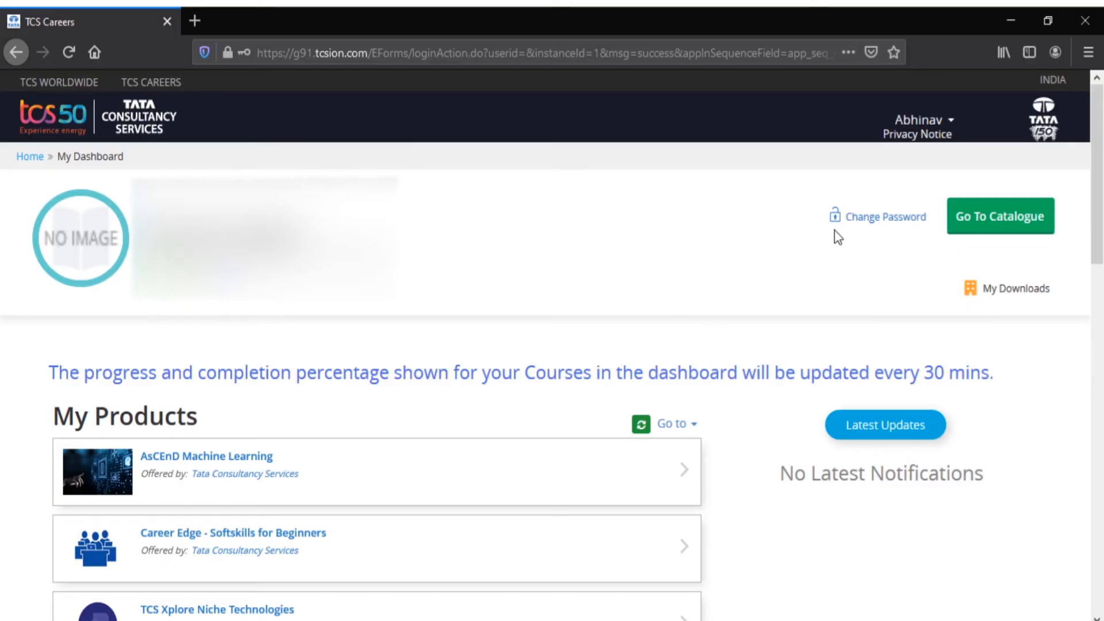
# - Scroll through page 2 of My Products (Business Skills 2020, Know your TCS 2020) and back to the top
pyautogui.scroll(-3)
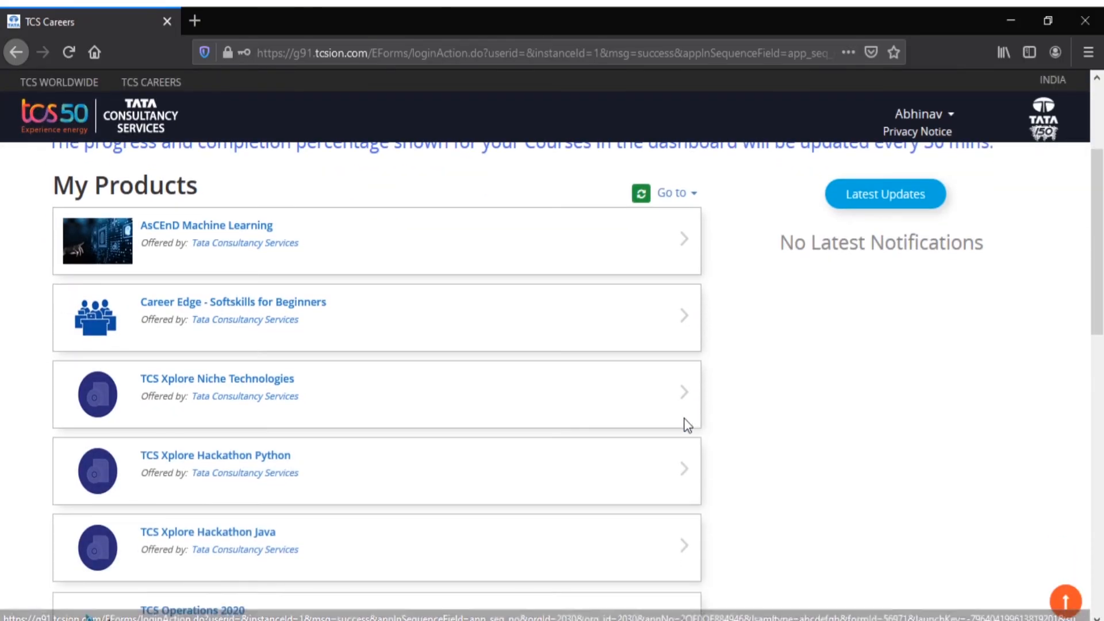
pyautogui.scroll(-3)
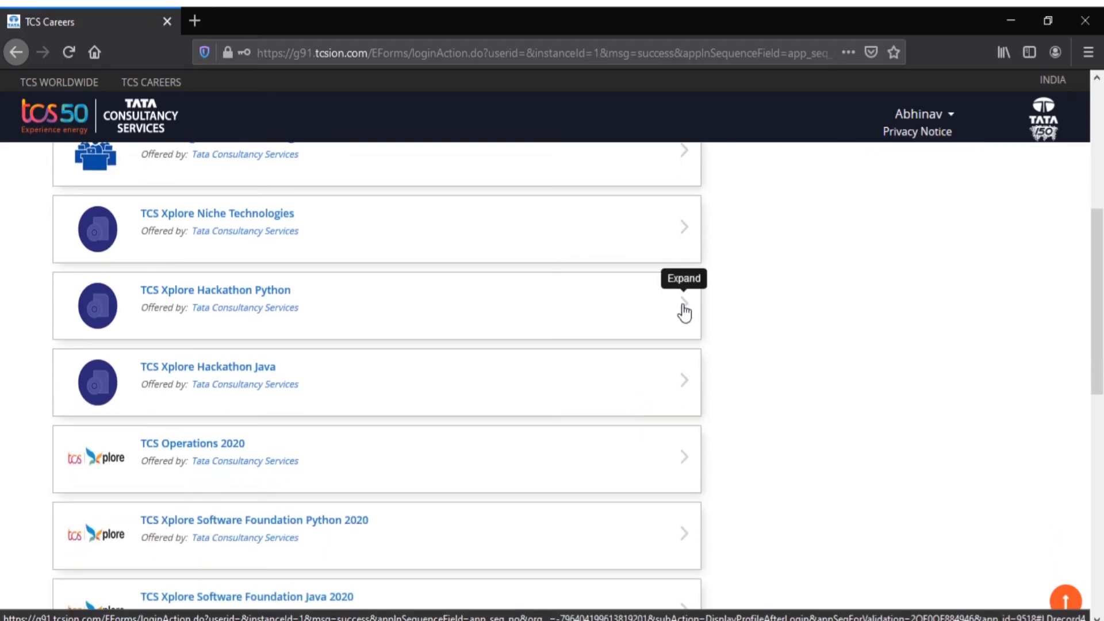
pyautogui.scroll(-3)
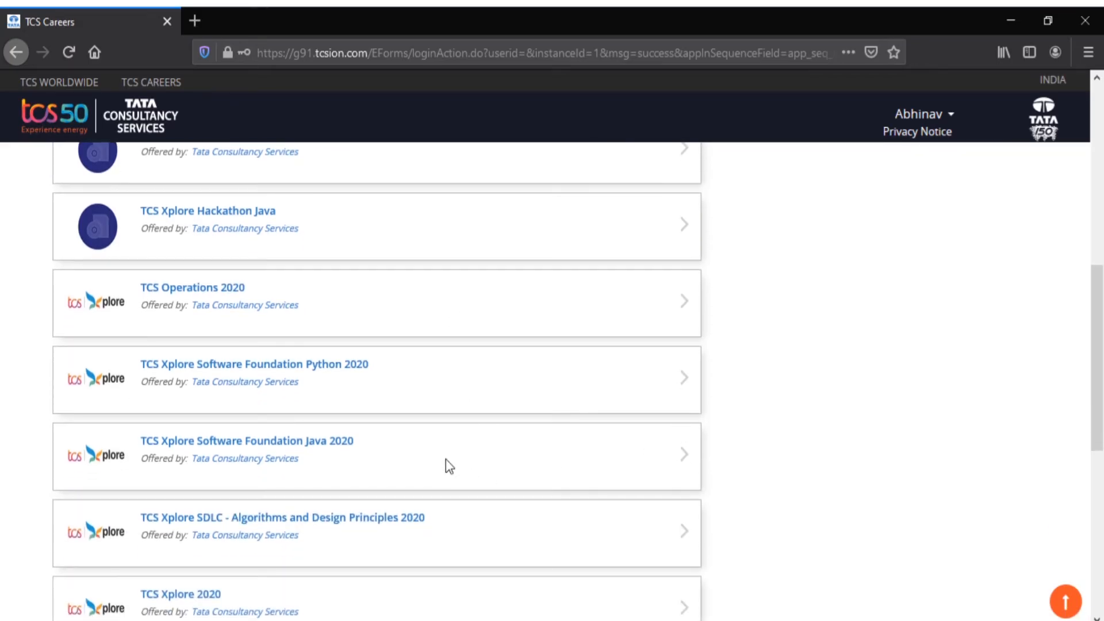
pyautogui.scroll(-3)
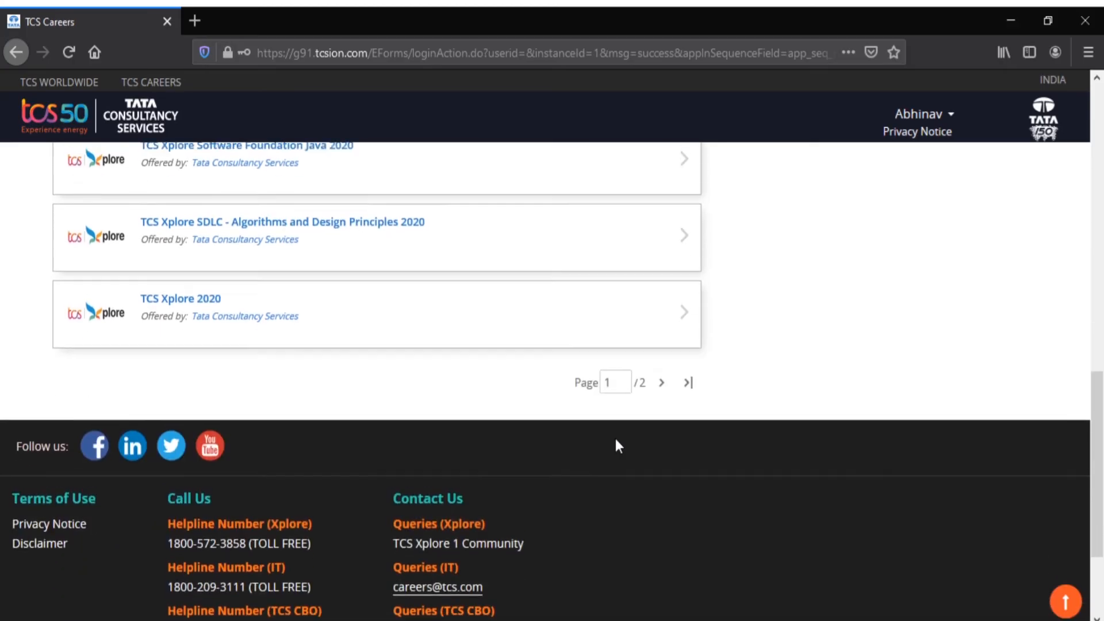
pyautogui.scroll(3)
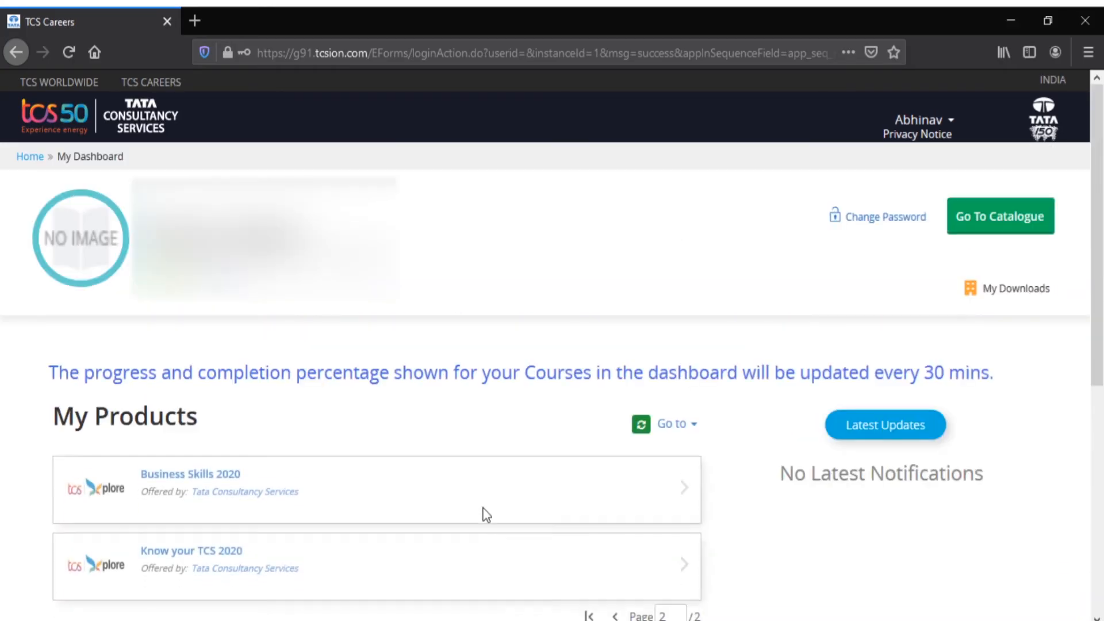
pyautogui.scroll(-3)
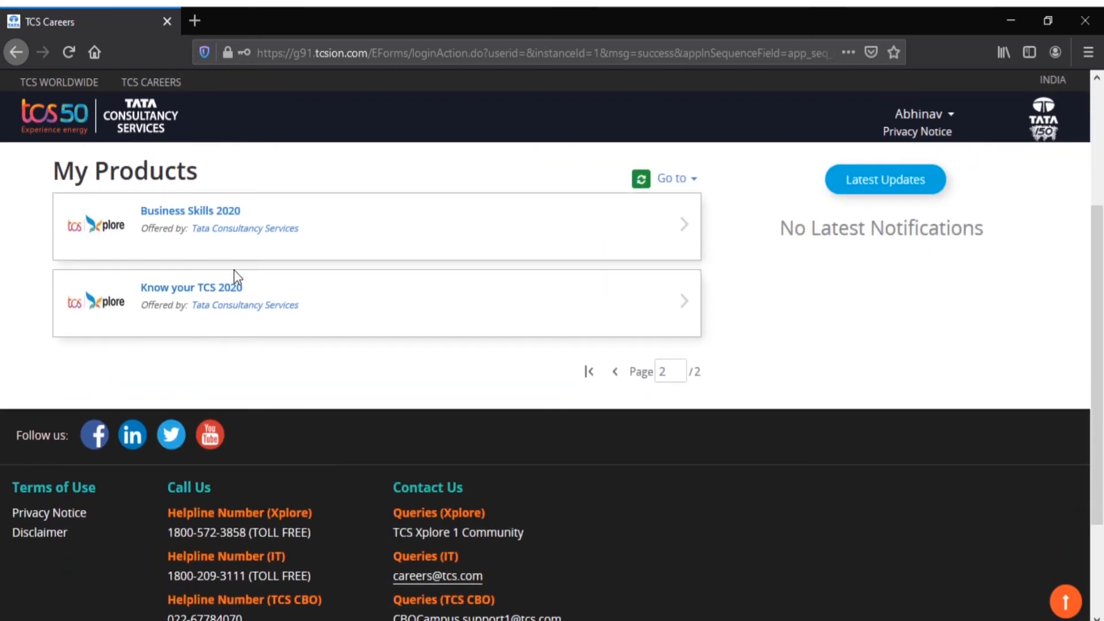
pyautogui.moveTo(441, 345)
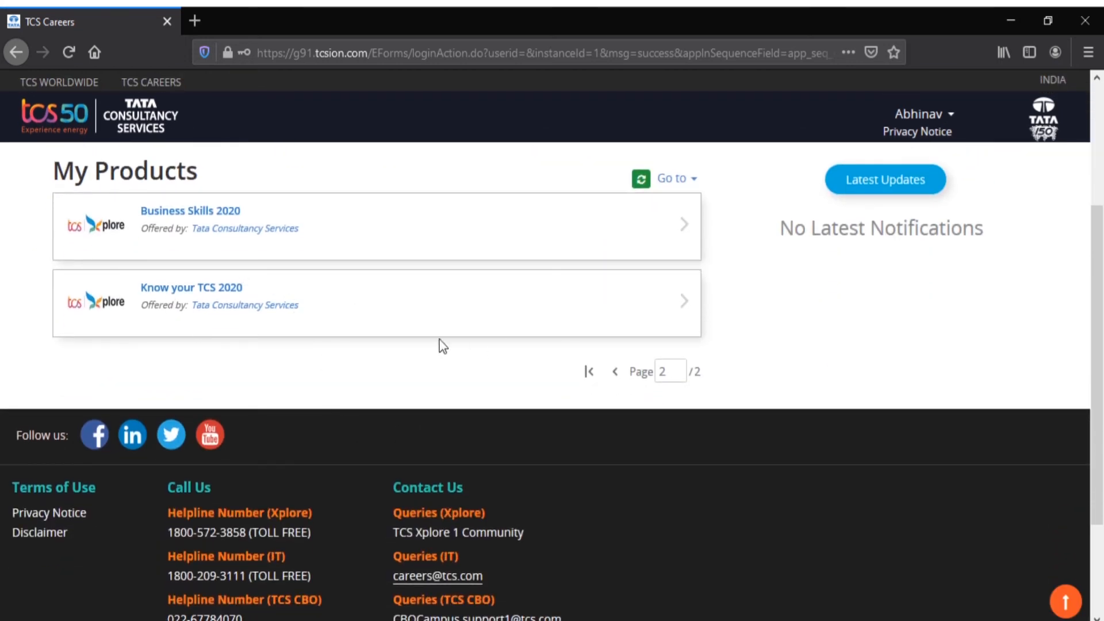
pyautogui.scroll(3)
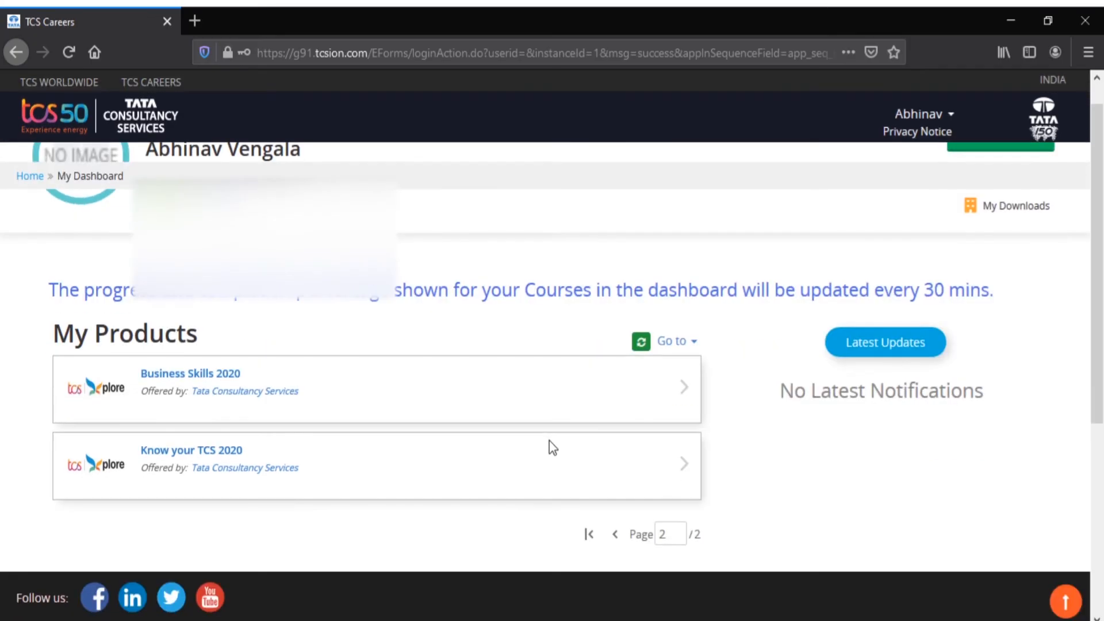
pyautogui.scroll(3)
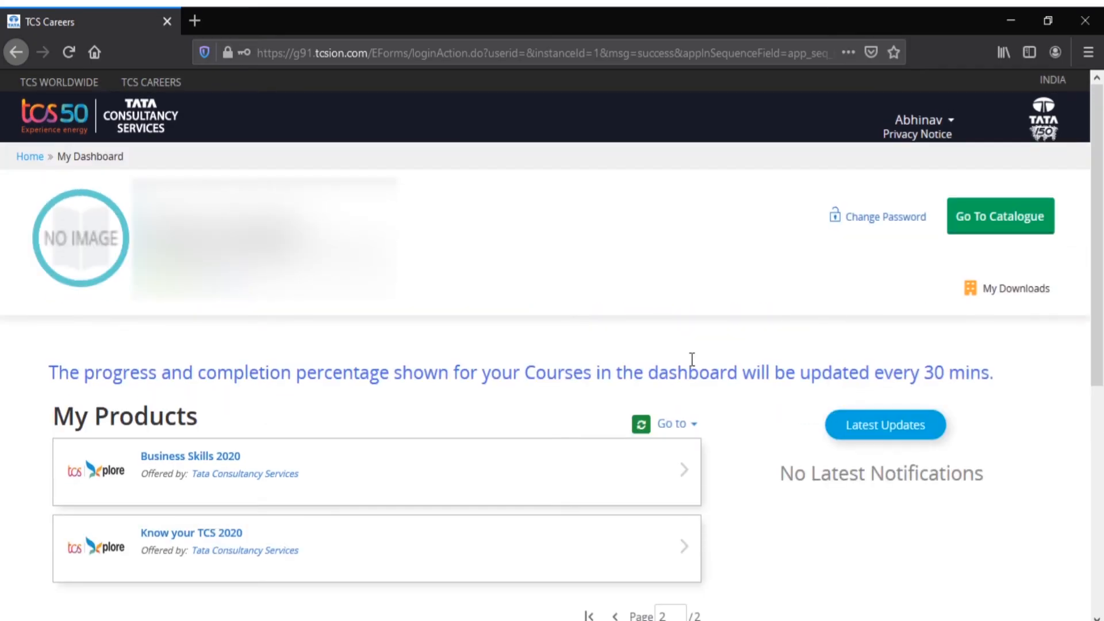
# - Show the account menu with My Account, My Dashboard and Logout
pyautogui.click(920, 119)
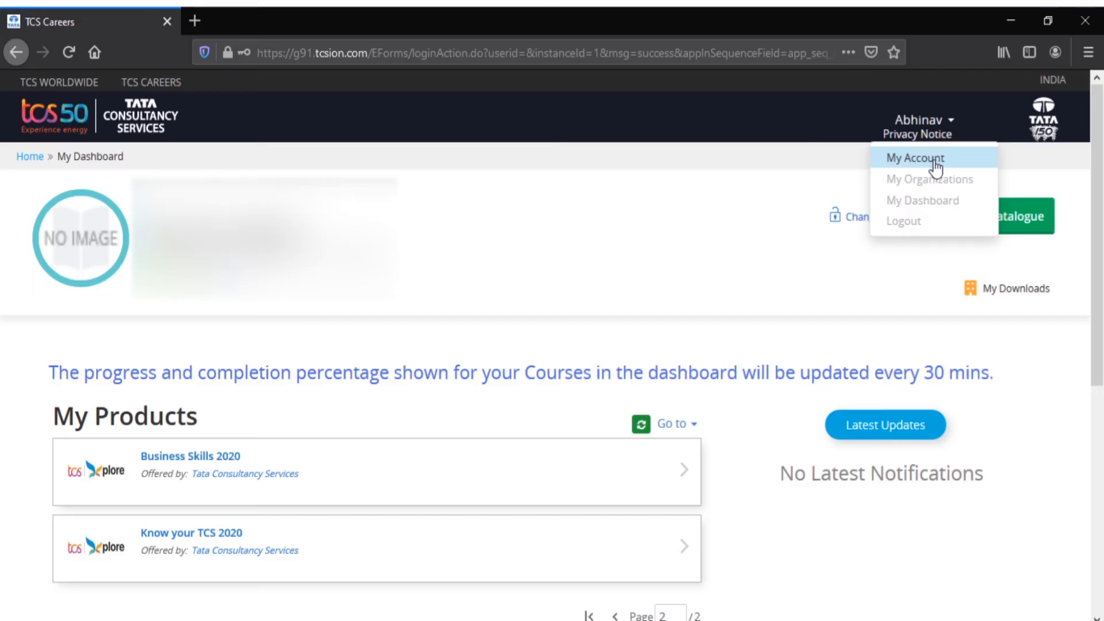
pyautogui.moveTo(929, 179)
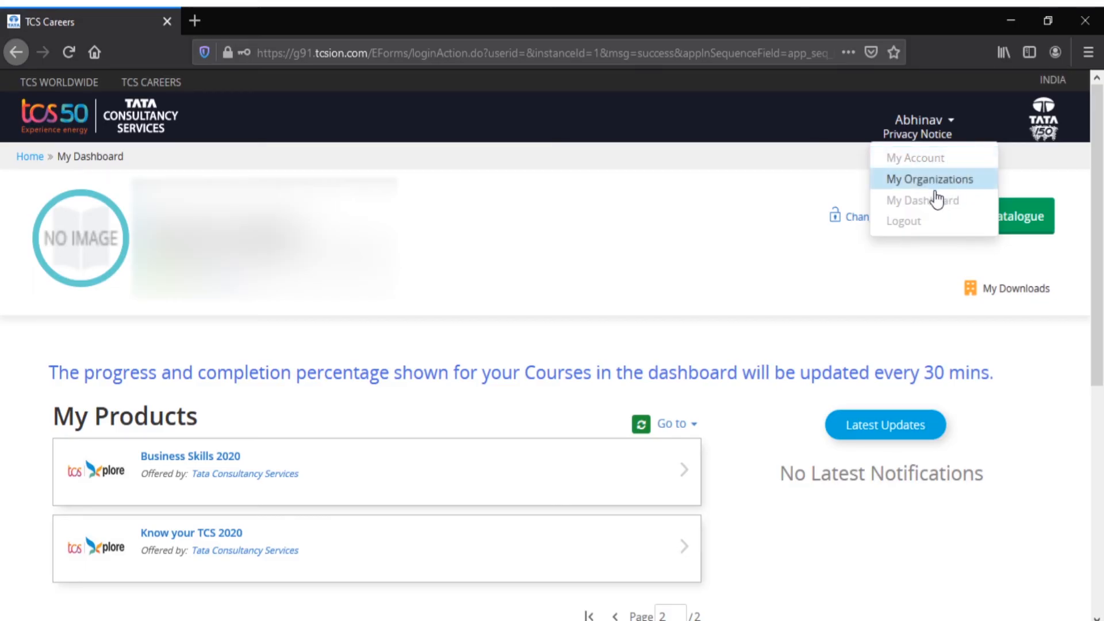
pyautogui.moveTo(950, 188)
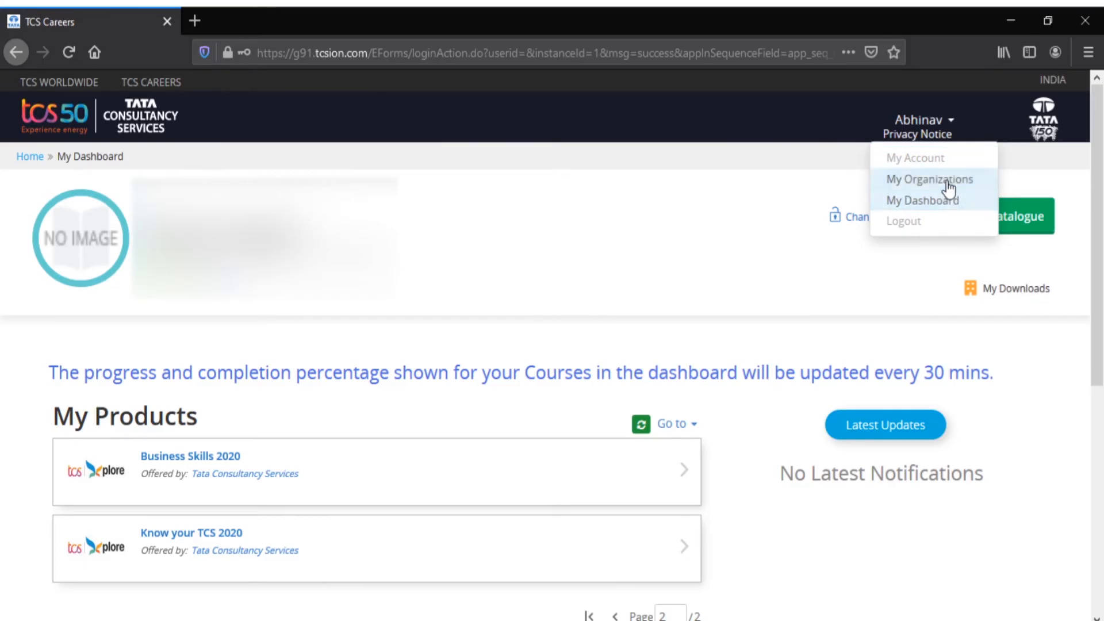
pyautogui.moveTo(947, 221)
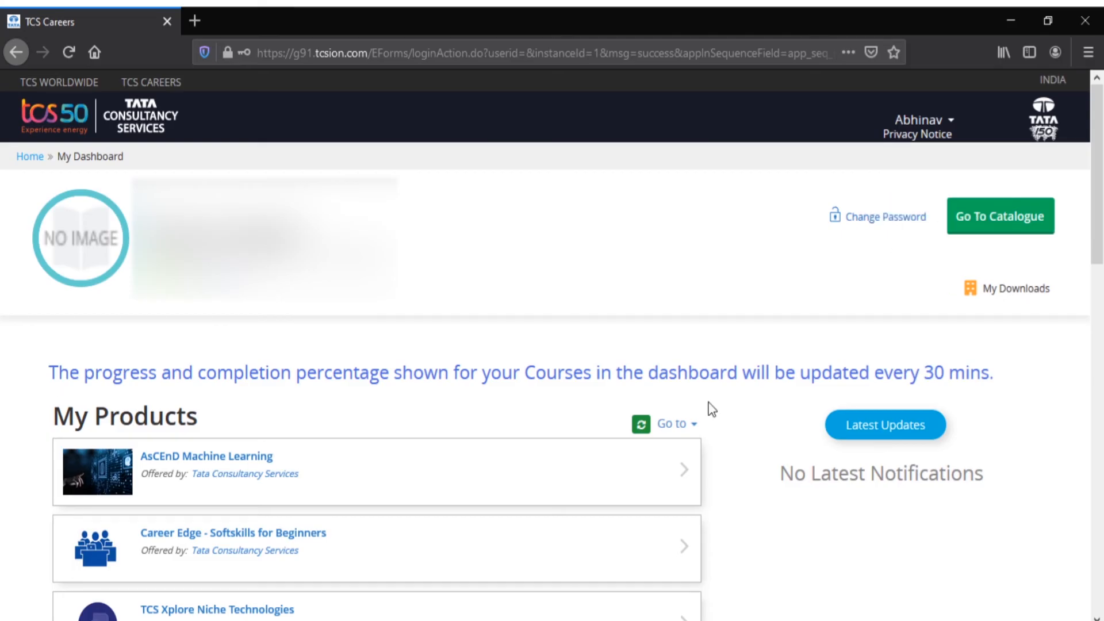
pyautogui.moveTo(1005, 288)
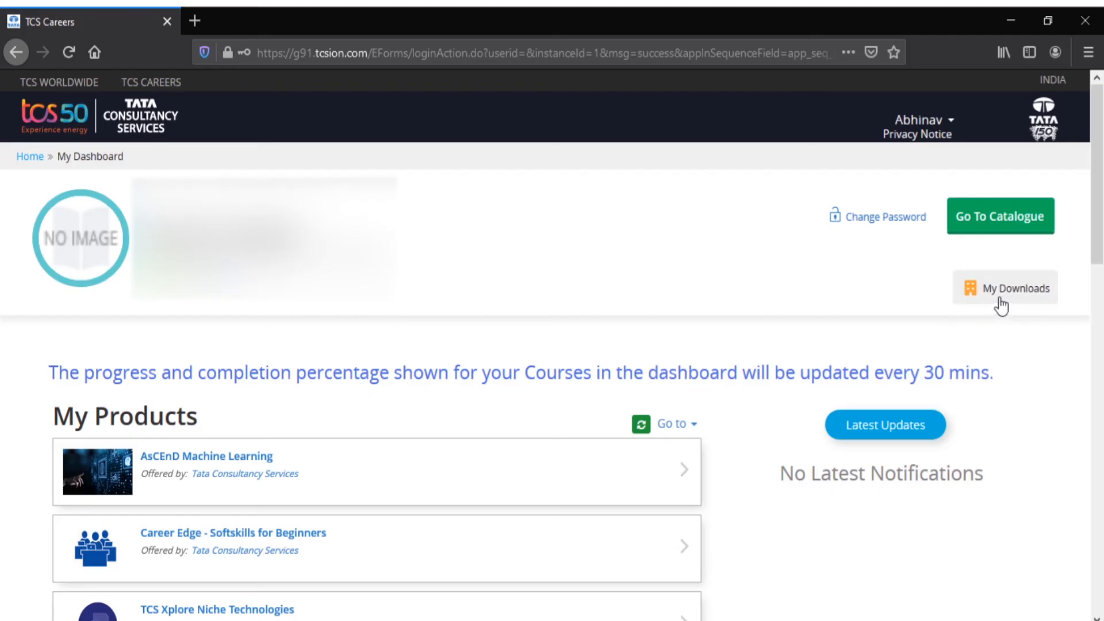
pyautogui.moveTo(601, 470)
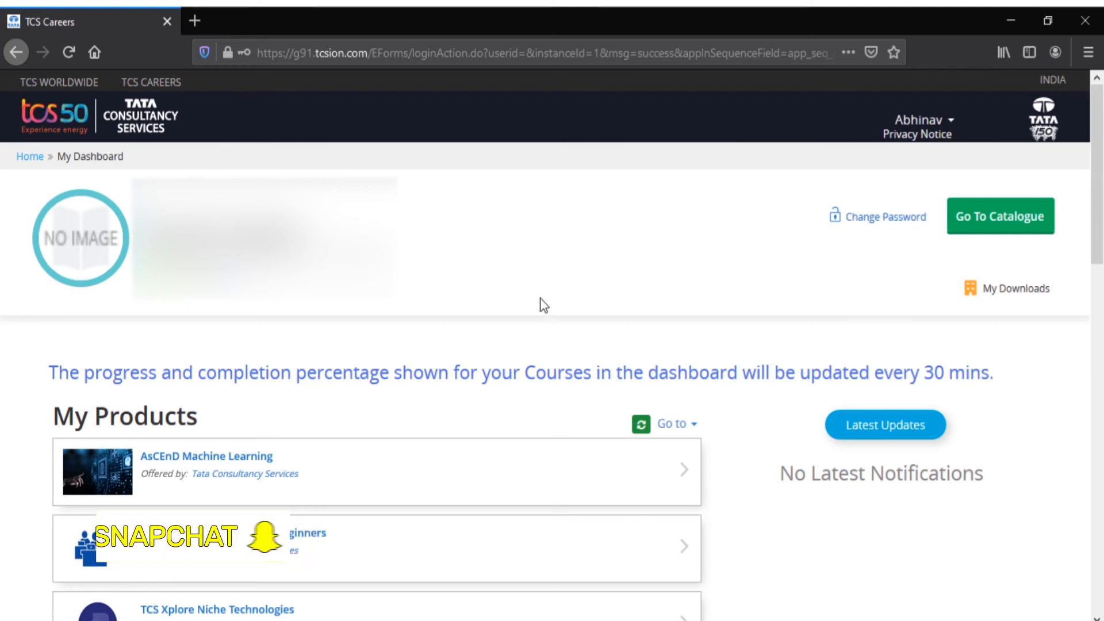
# - Expand the Go to list offering My Courses, My Assessments, My Question Papers and My Communities
pyautogui.scroll(-3)
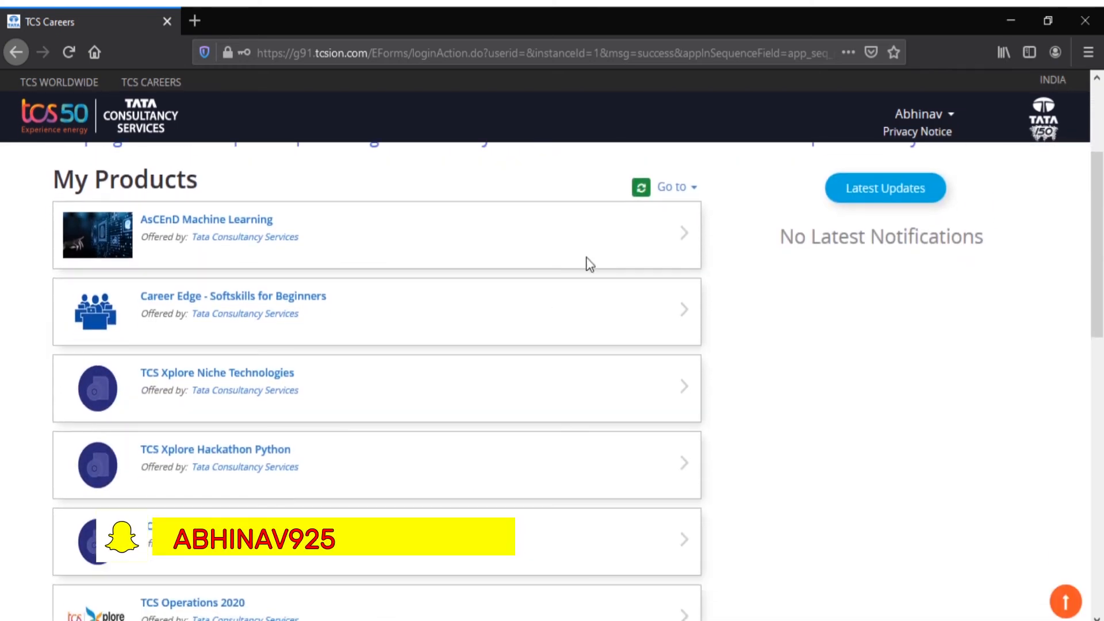
pyautogui.click(671, 186)
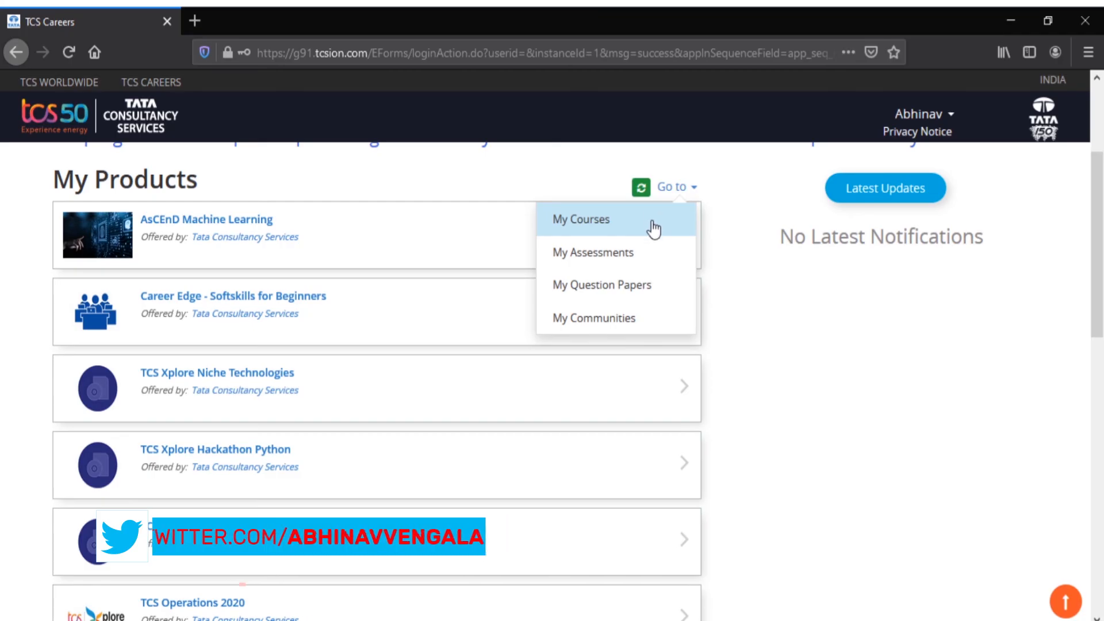
pyautogui.moveTo(653, 252)
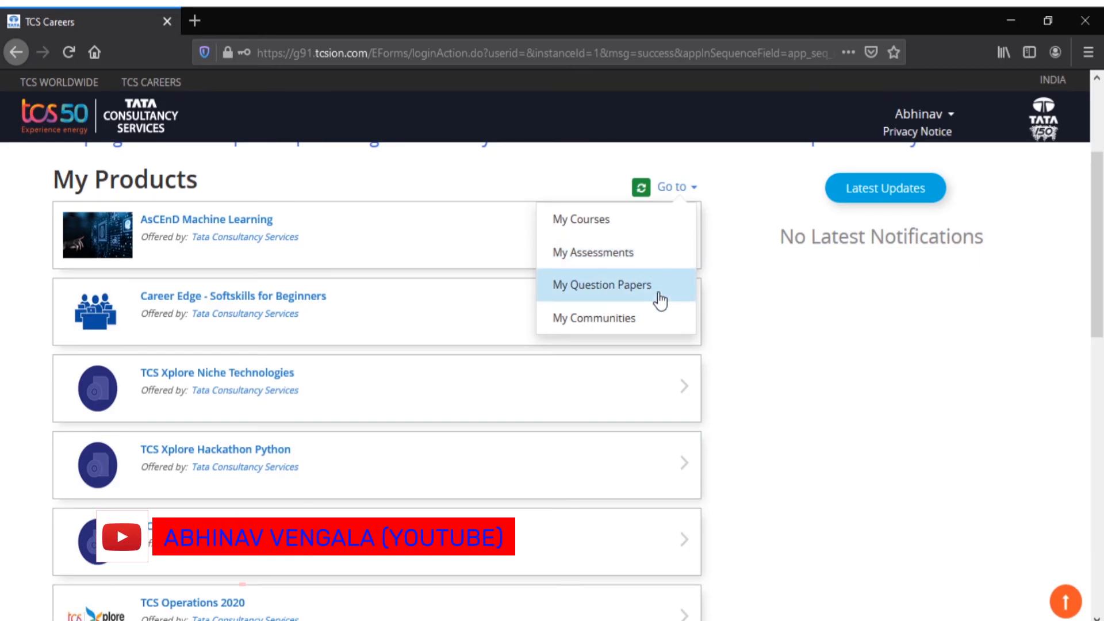
pyautogui.moveTo(608, 325)
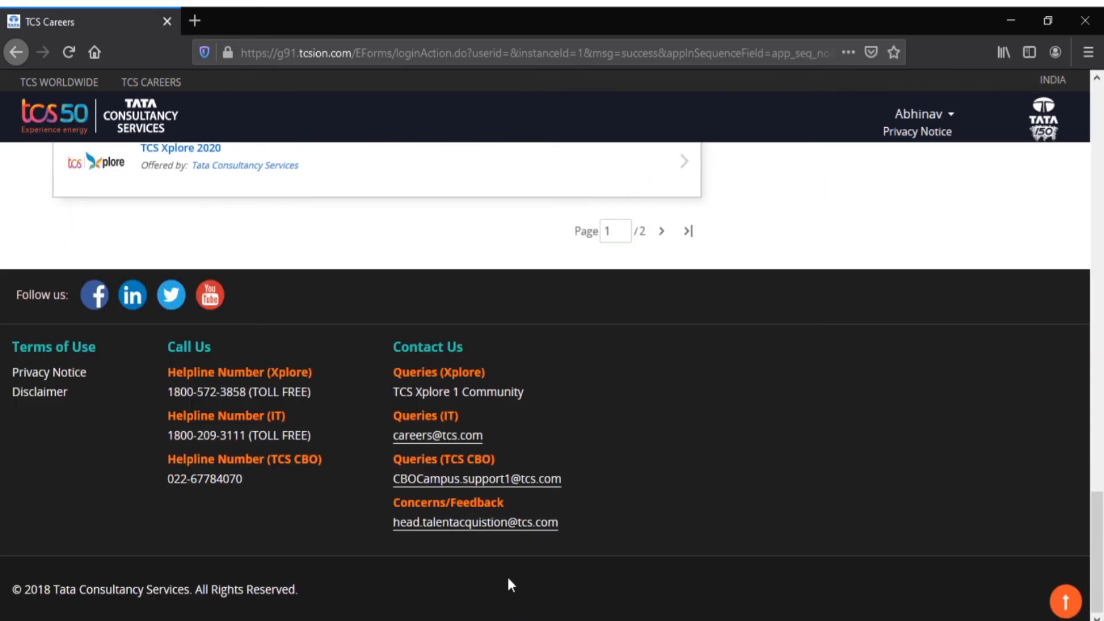
pyautogui.moveTo(271, 539)
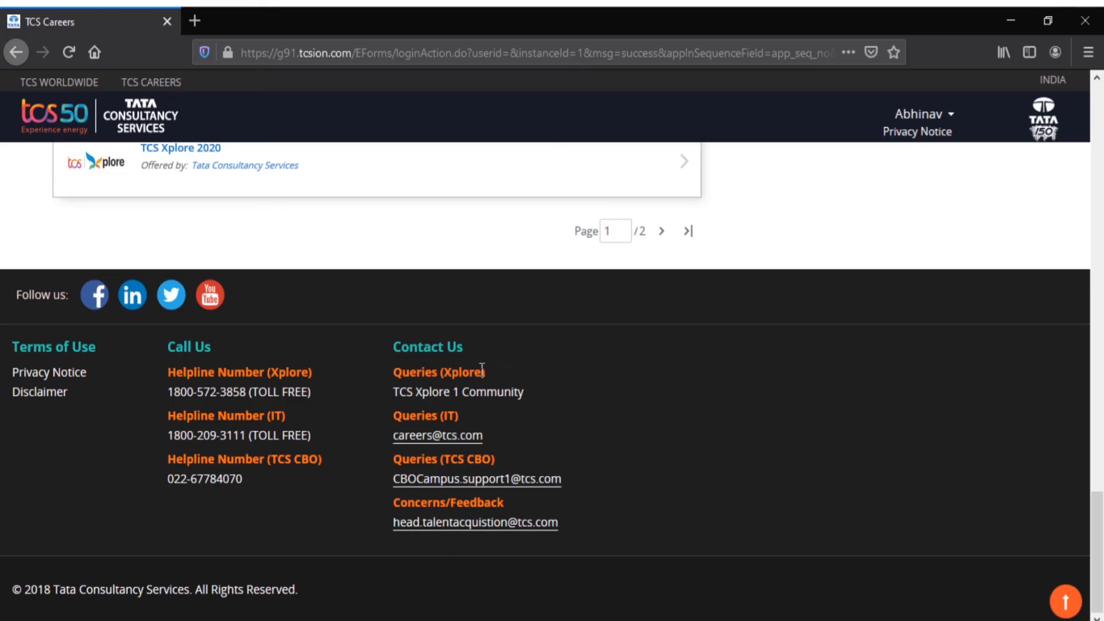
pyautogui.moveTo(475, 522)
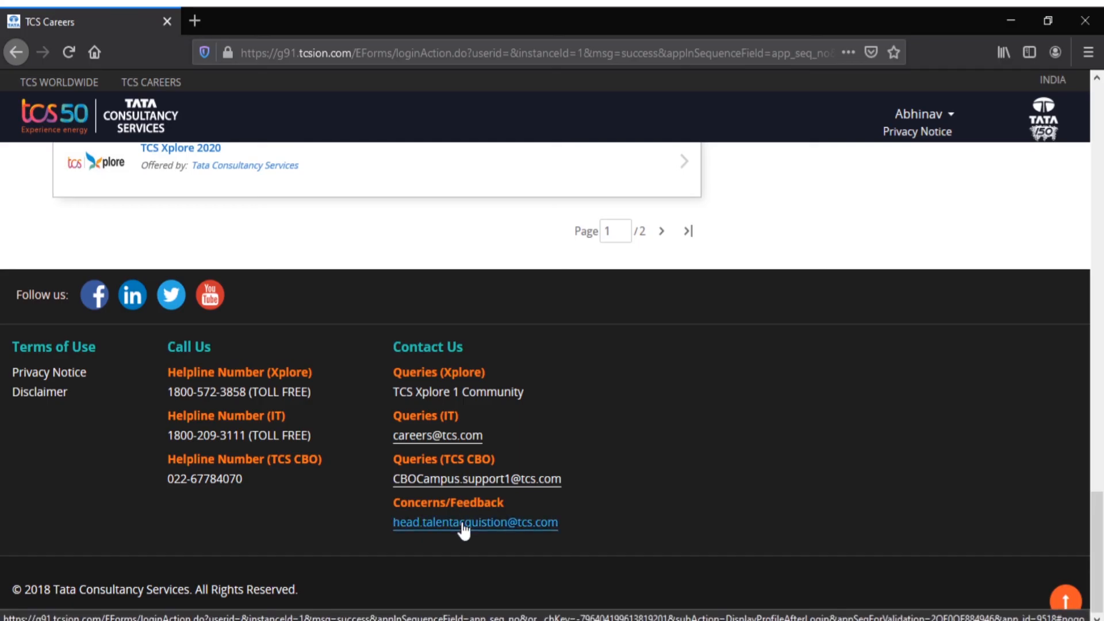
pyautogui.moveTo(516, 364)
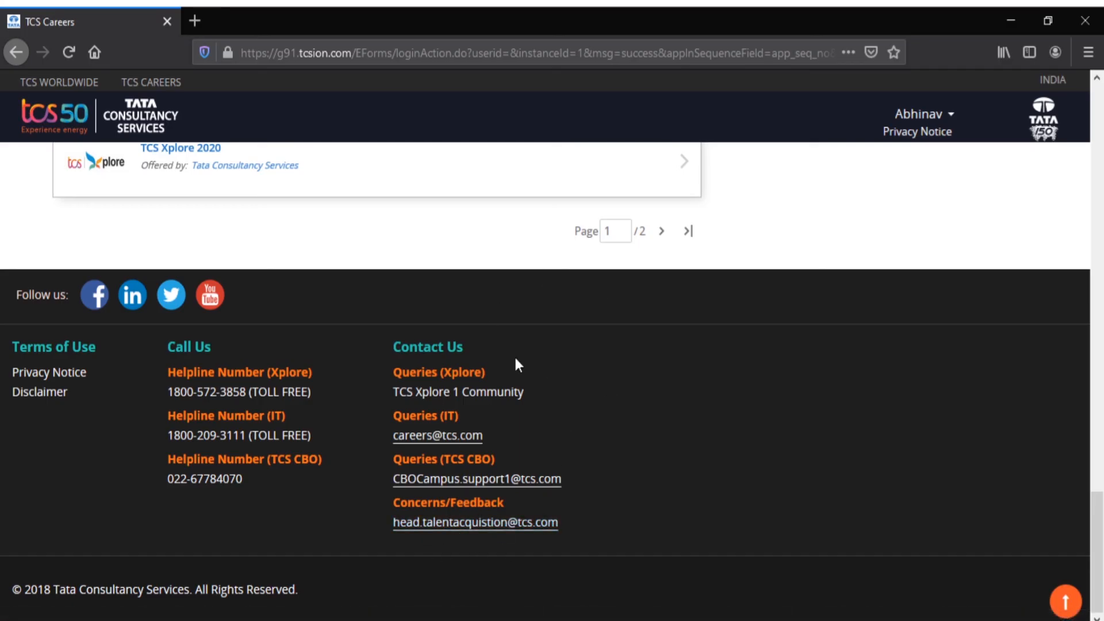
pyautogui.moveTo(281, 455)
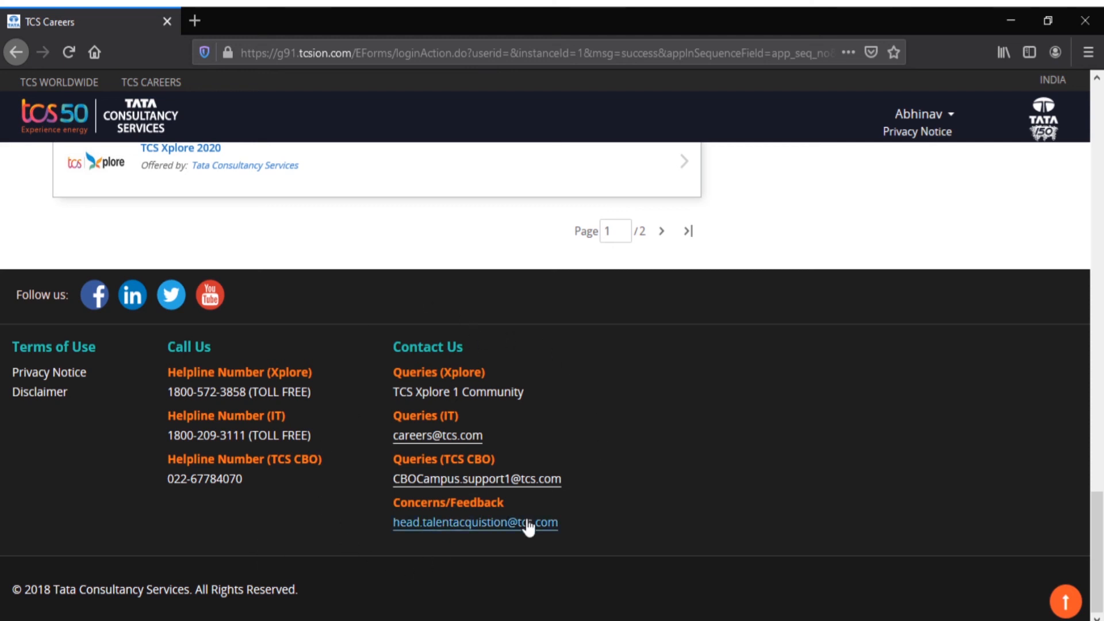
pyautogui.scroll(3)
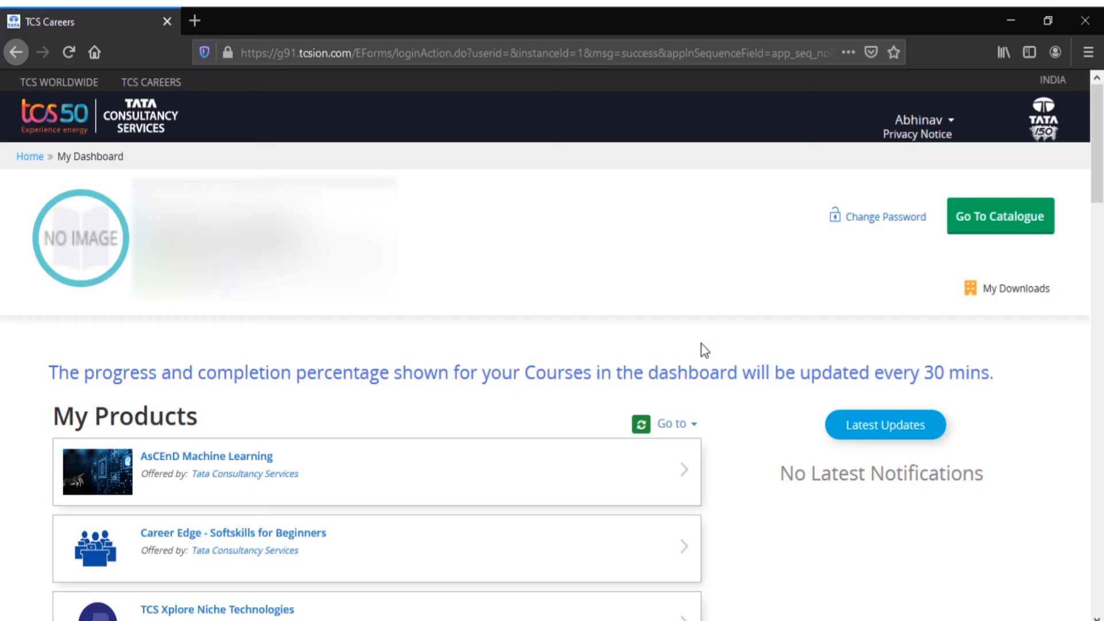
pyautogui.moveTo(861, 159)
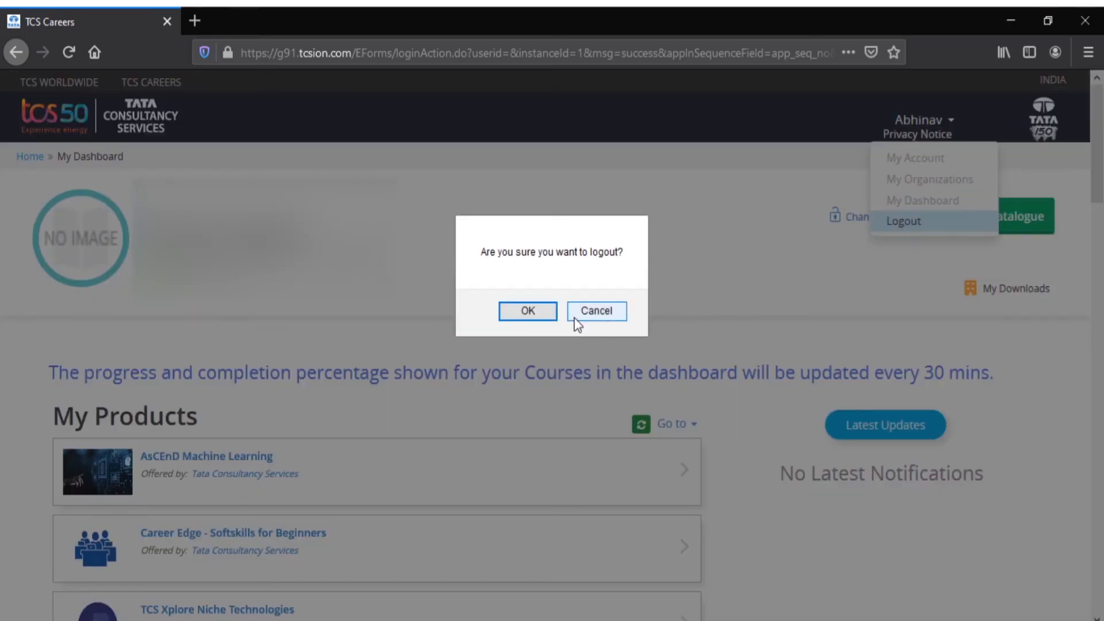
# - Confirm the logout prompt with OK to sign out of TCS iON
pyautogui.click(596, 311)
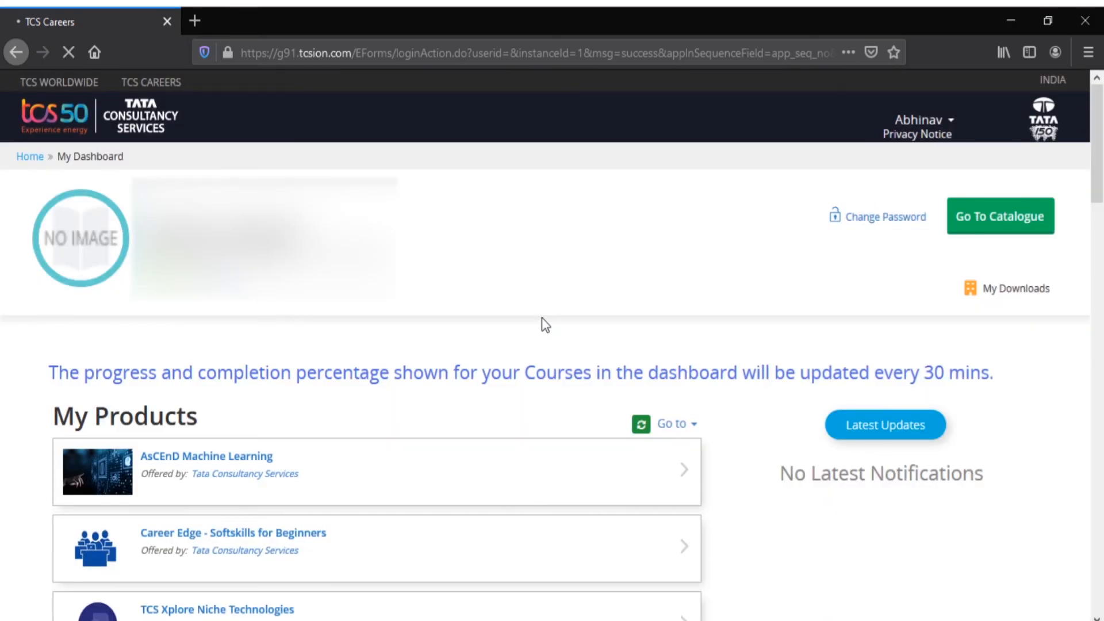